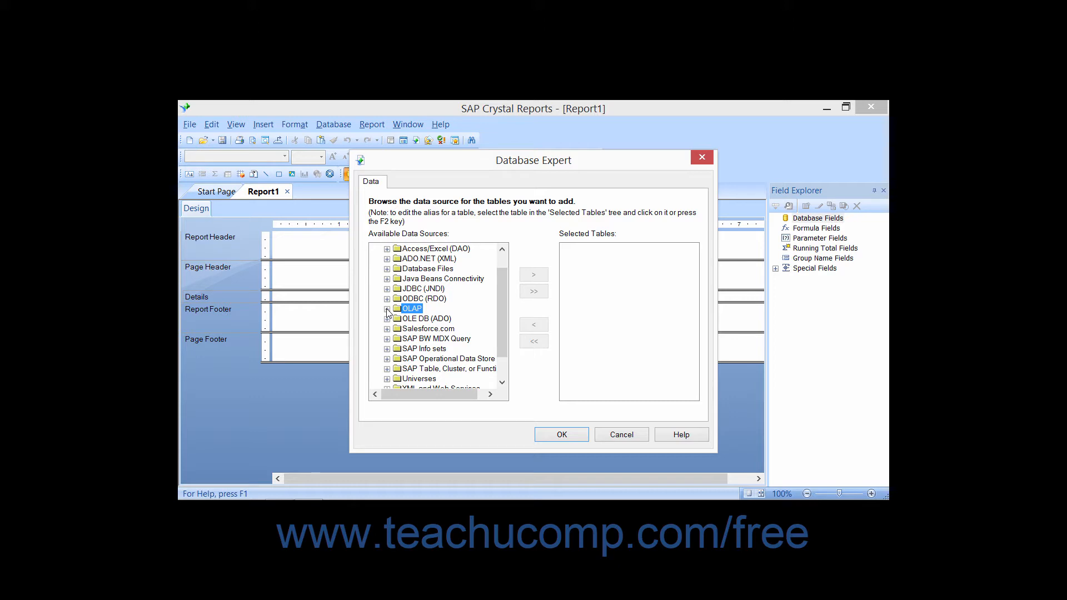
# Open the OLAP Connection Browser from the OLAP folder under Available Data Sources
pyautogui.doubleClick(412, 309)
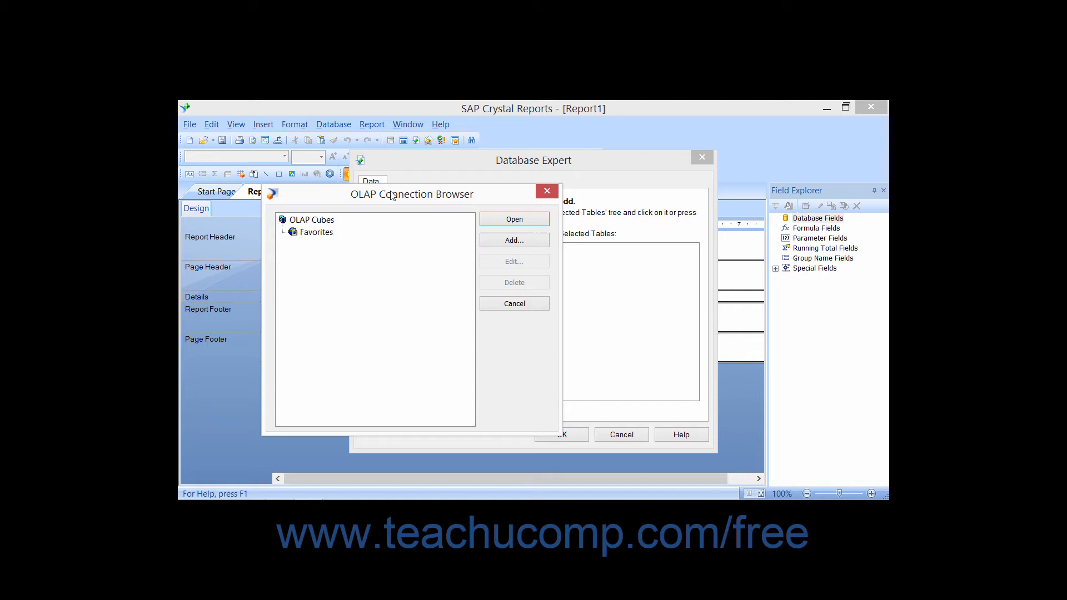
pyautogui.moveTo(347, 222)
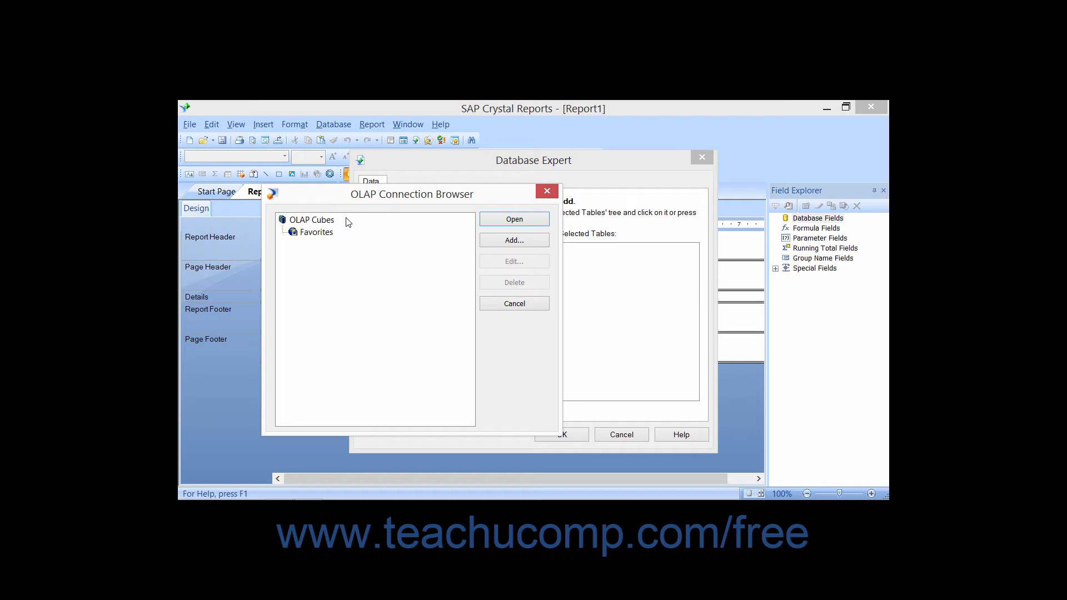
pyautogui.moveTo(408, 230)
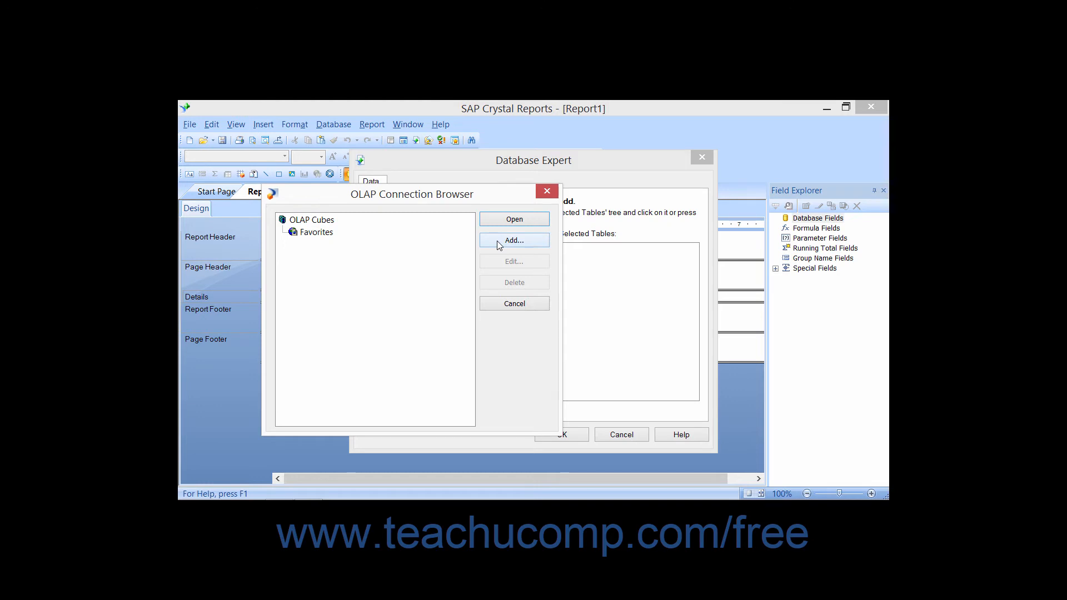
# Bring up Connection Properties for a new OLAP connection via Add
pyautogui.click(513, 241)
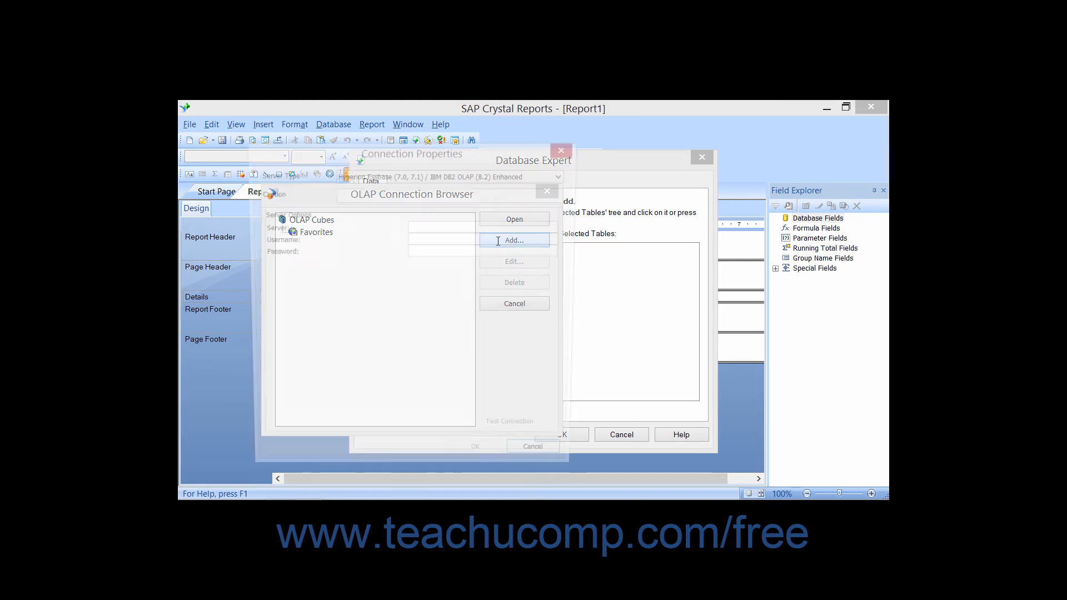
pyautogui.click(514, 240)
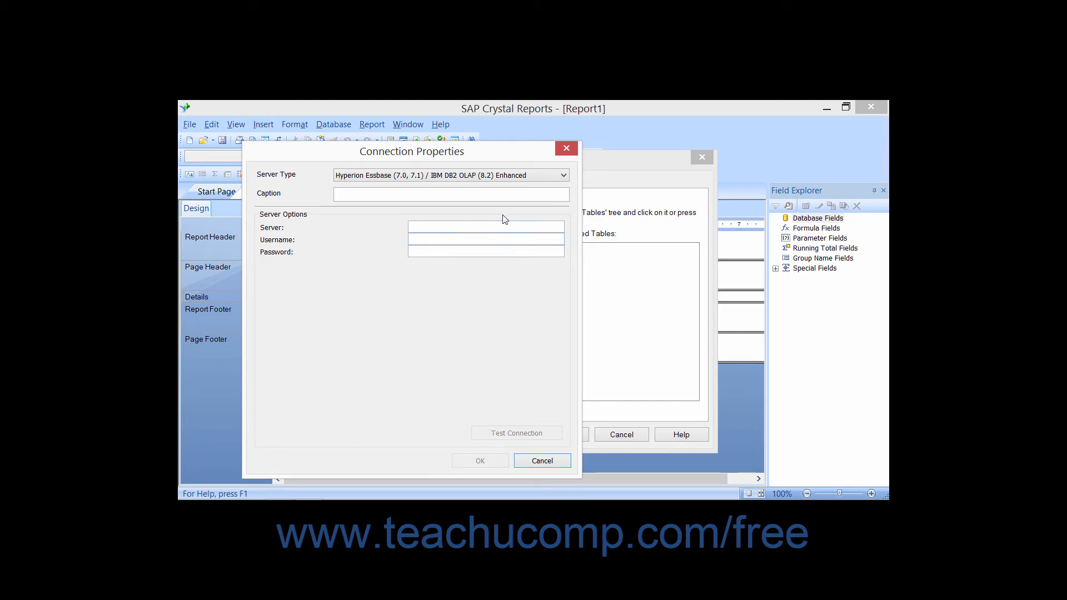
pyautogui.moveTo(510, 210)
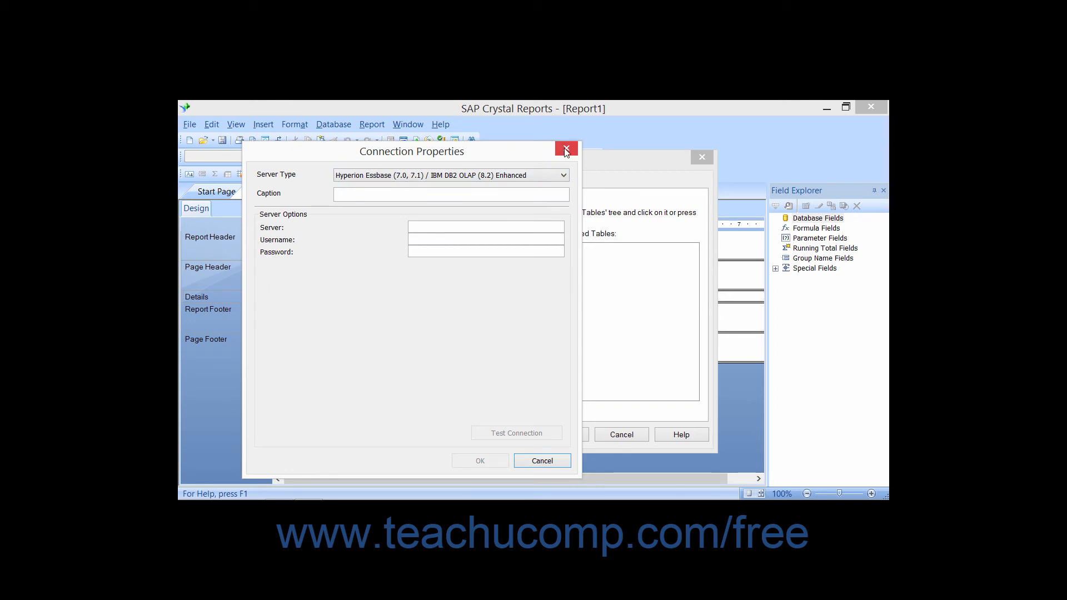
# Dismiss Connection Properties and cancel the OLAP Connection Browser, returning to Database Expert
pyautogui.click(566, 149)
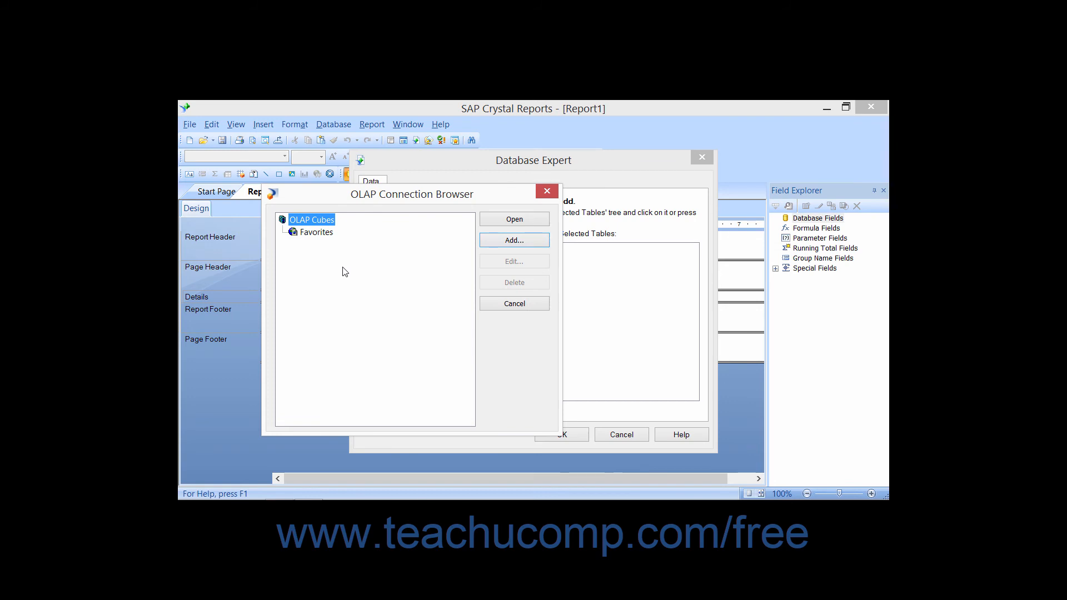
pyautogui.moveTo(474, 223)
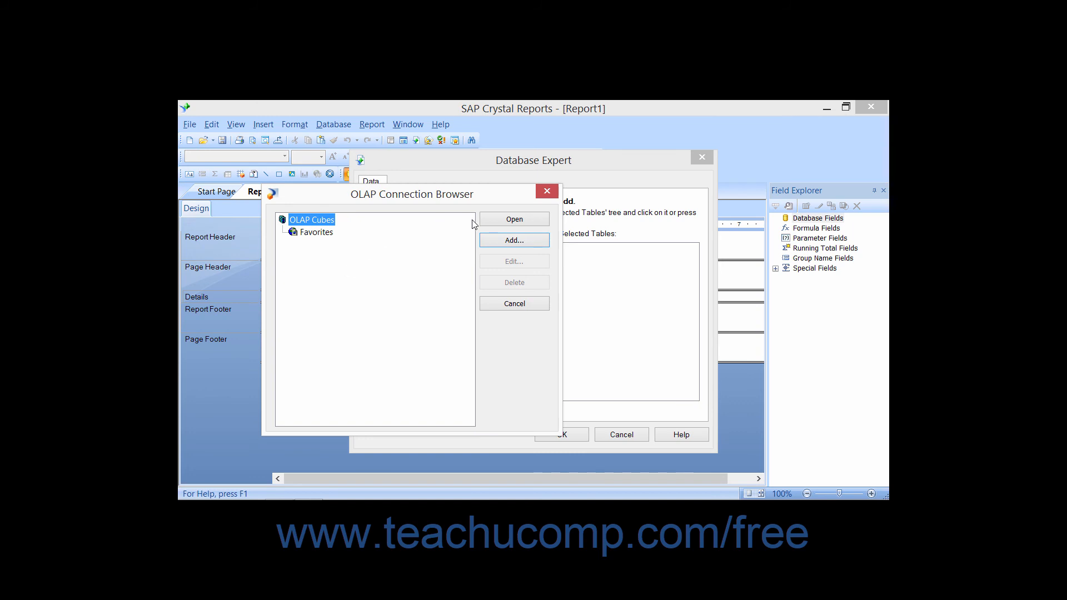
pyautogui.moveTo(475, 229)
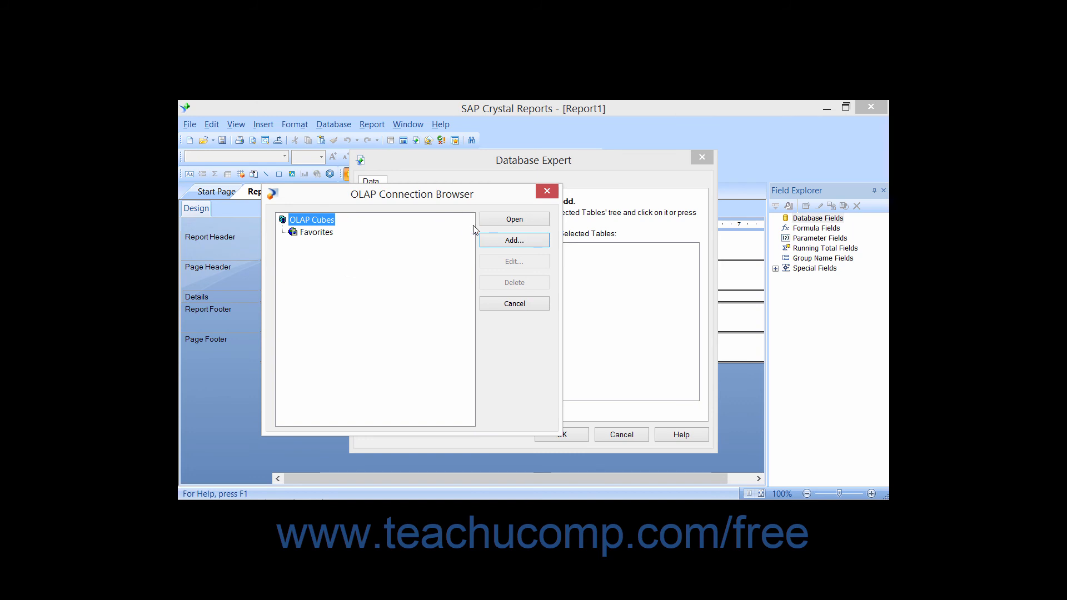
pyautogui.moveTo(486, 278)
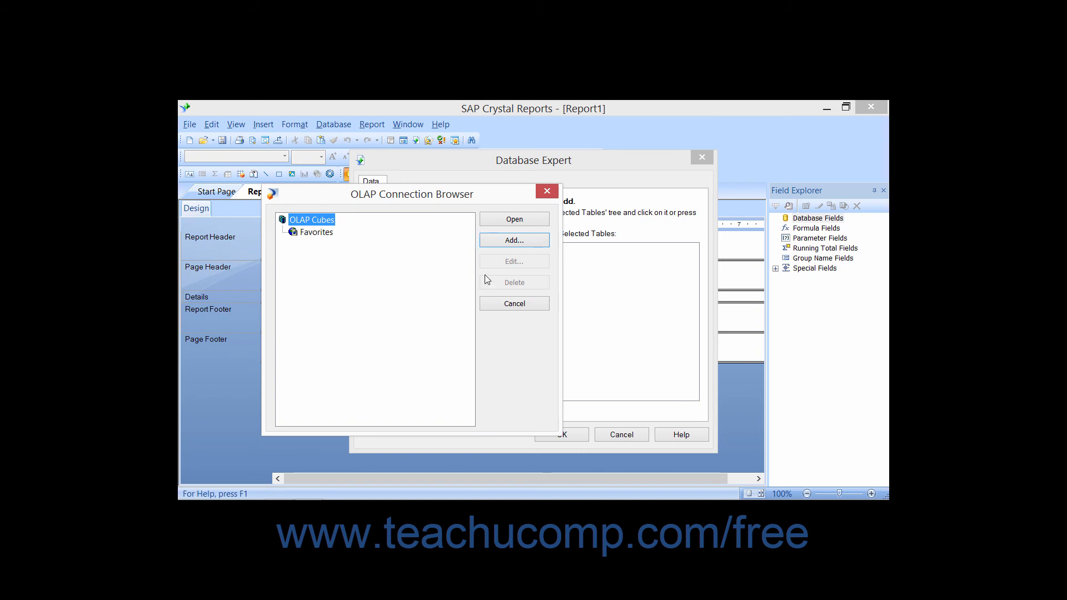
pyautogui.click(547, 192)
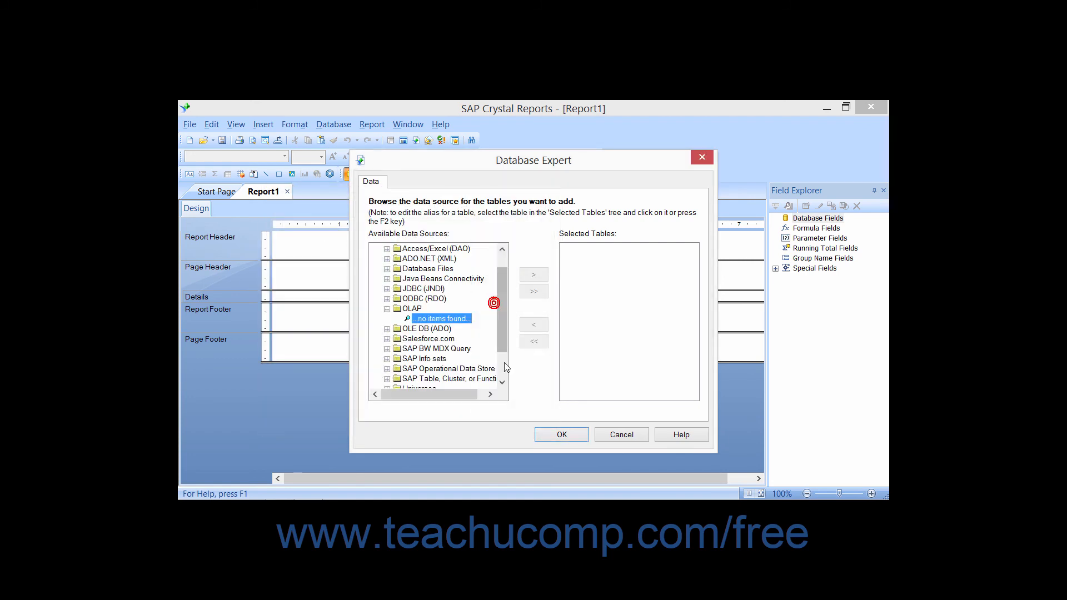